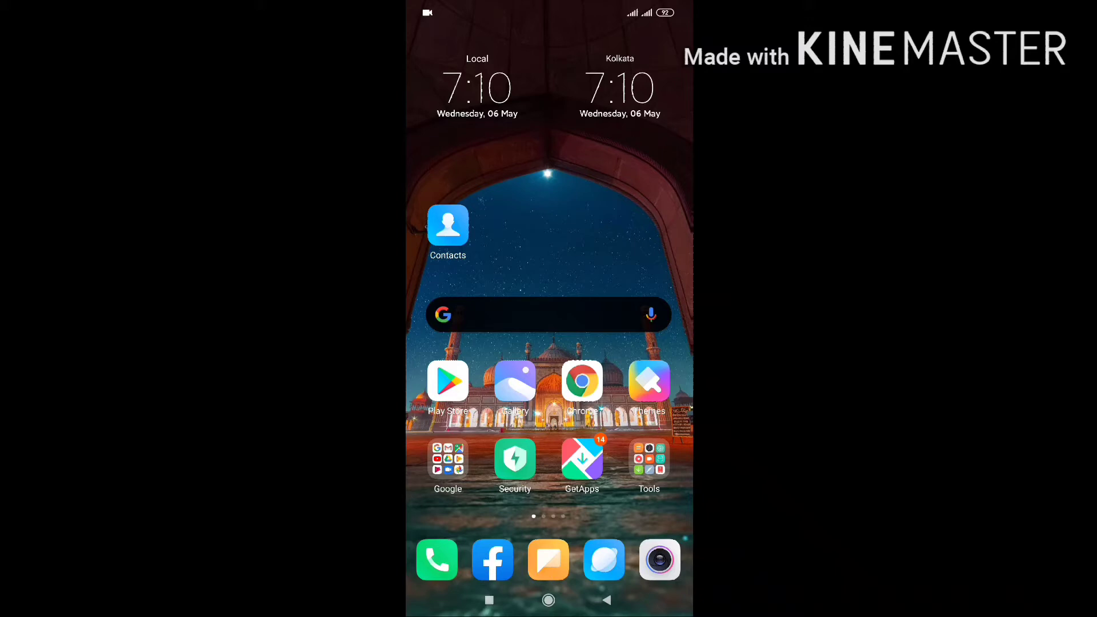
# Launch the Phone app from the home screen dock to show the contacts list
pyautogui.click(447, 226)
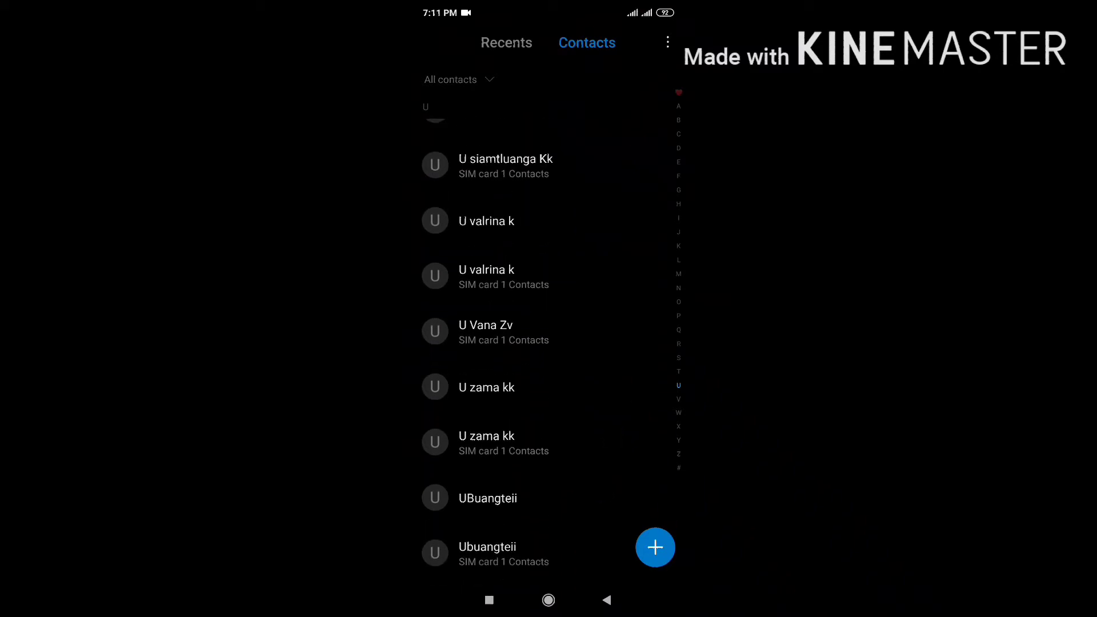
pyautogui.click(485, 331)
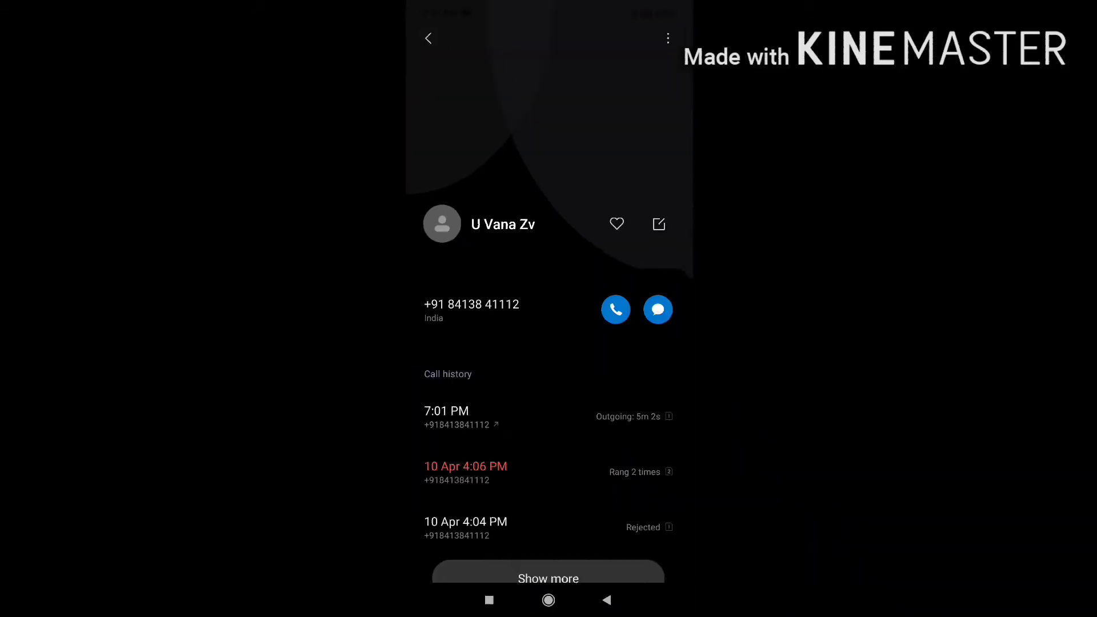
pyautogui.click(615, 309)
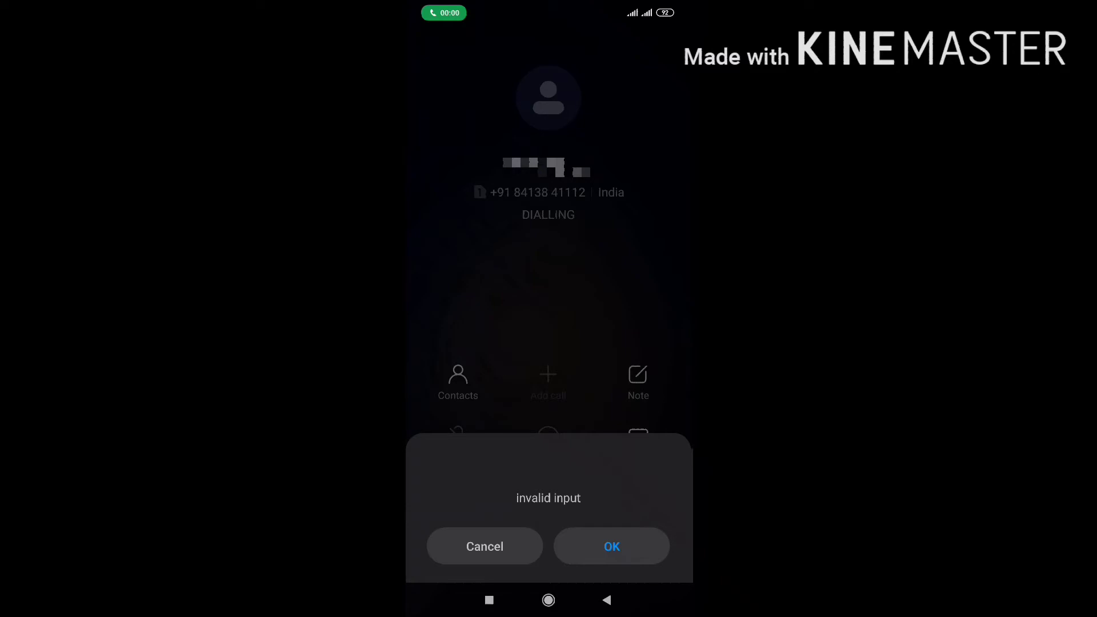
# Dismiss the 'invalid input' notice and choose Add call to reach the dialer
pyautogui.click(619, 547)
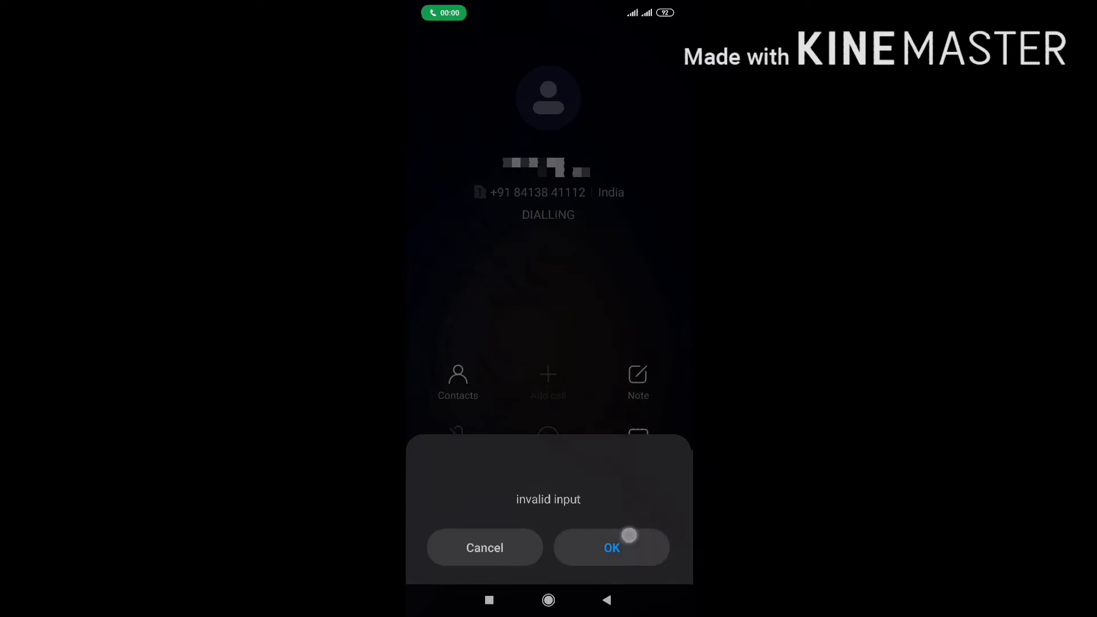
pyautogui.click(612, 548)
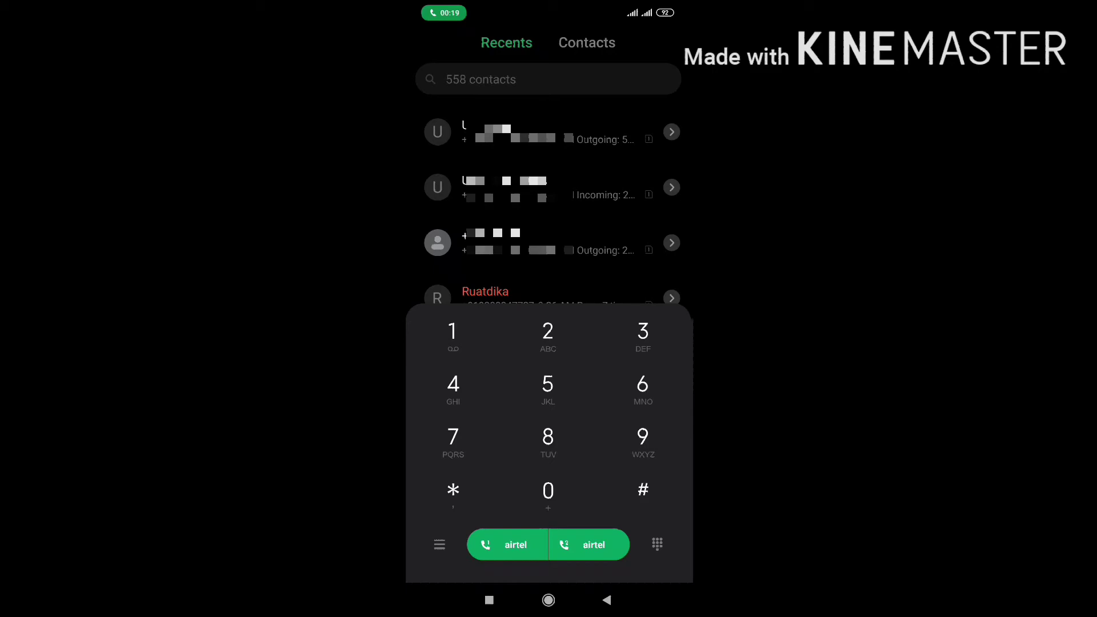
pyautogui.click(586, 43)
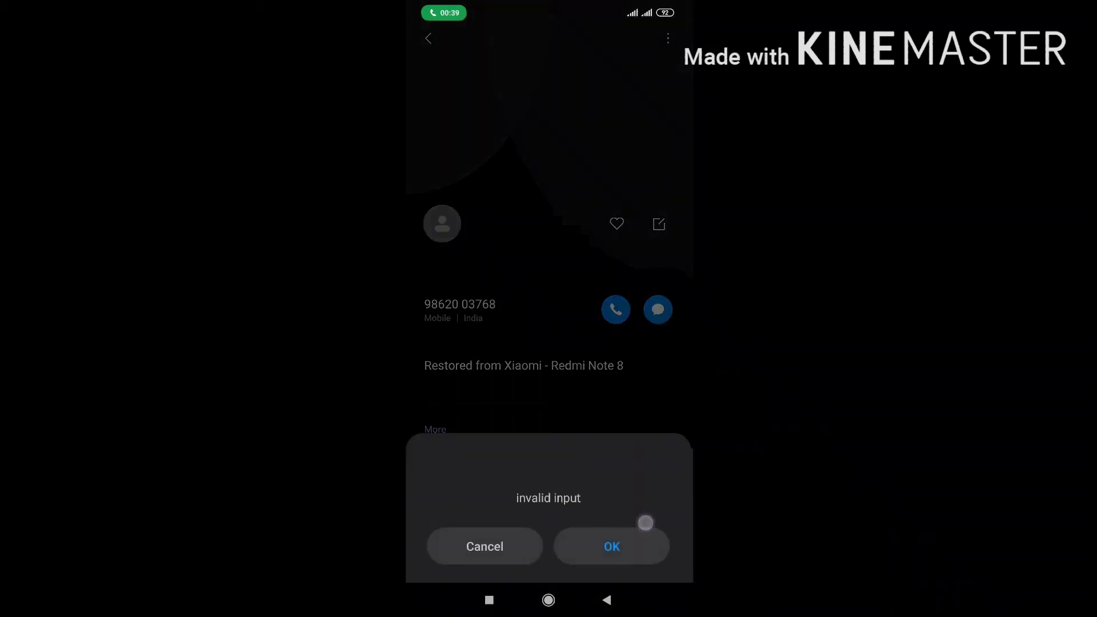
pyautogui.click(611, 546)
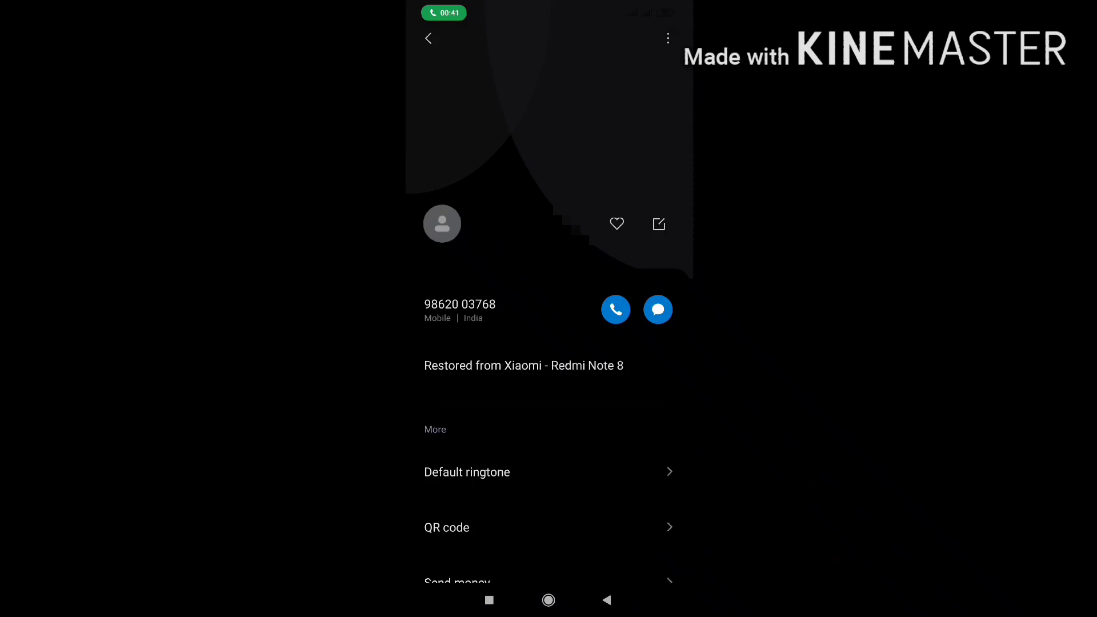